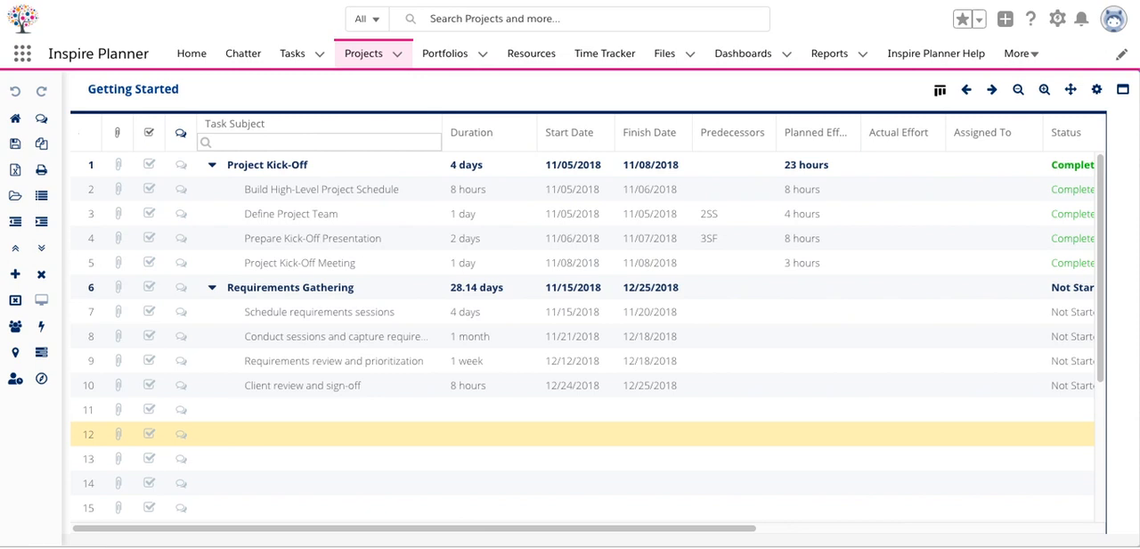
mouse_move(725, 234)
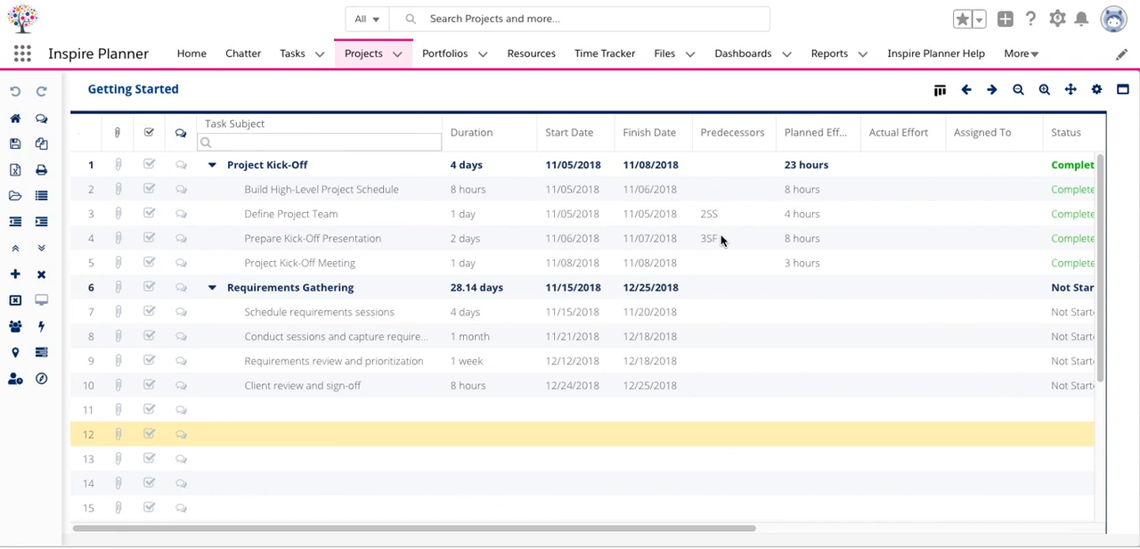
mouse_move(313, 221)
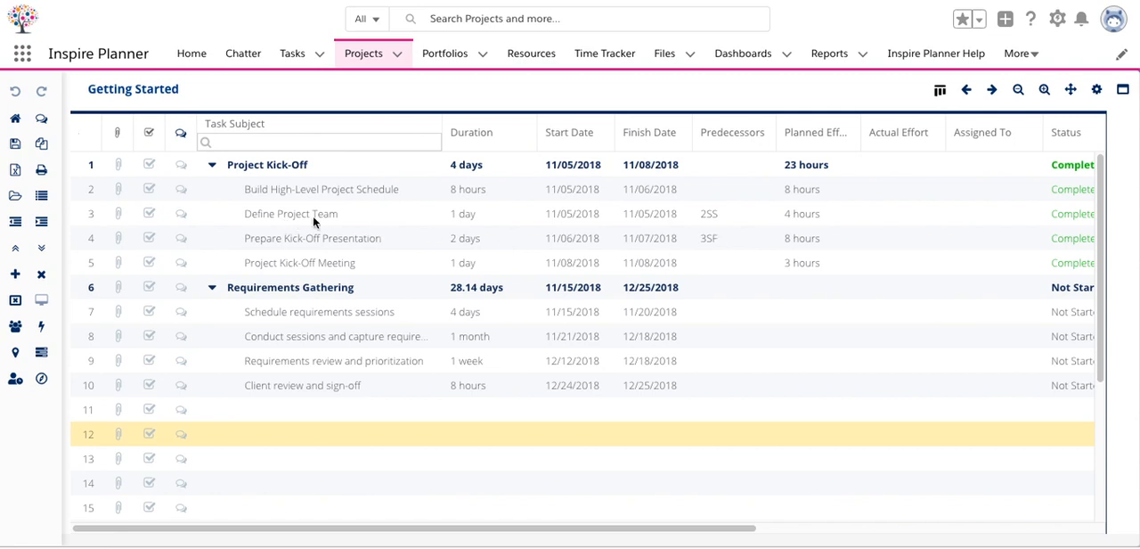
mouse_move(704, 211)
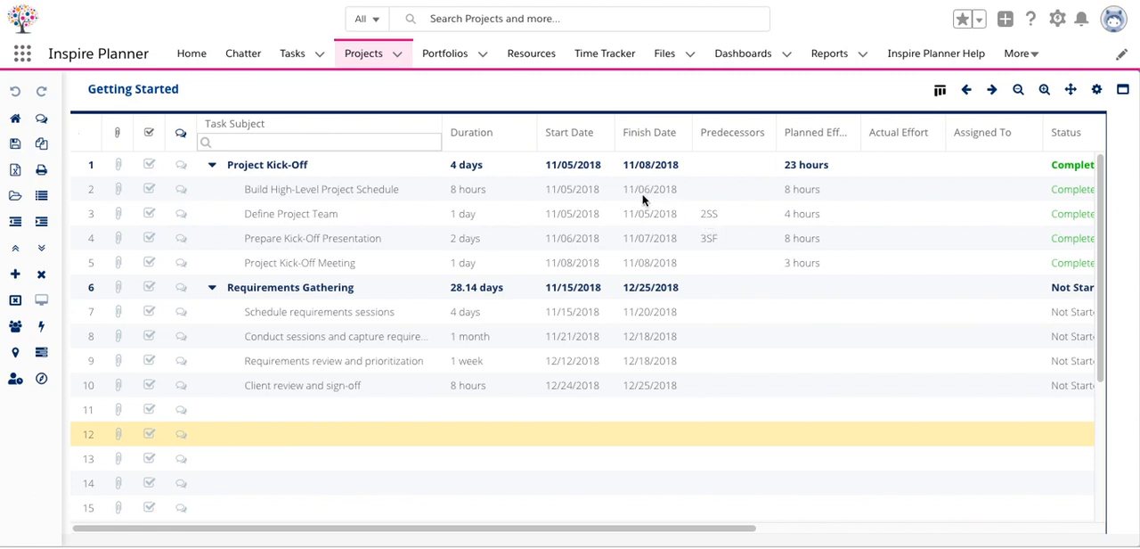
mouse_move(711, 220)
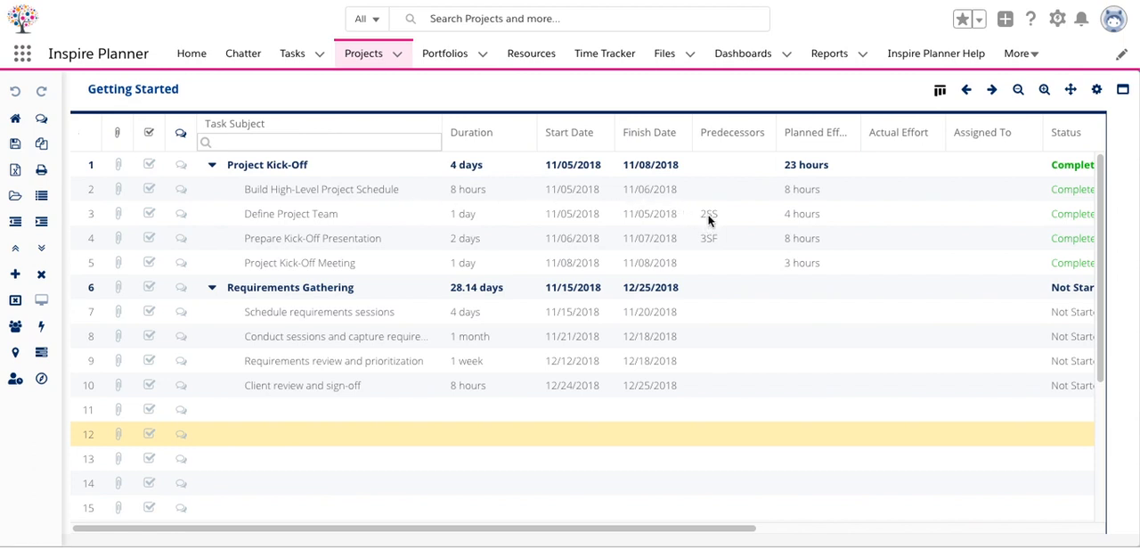
mouse_move(723, 216)
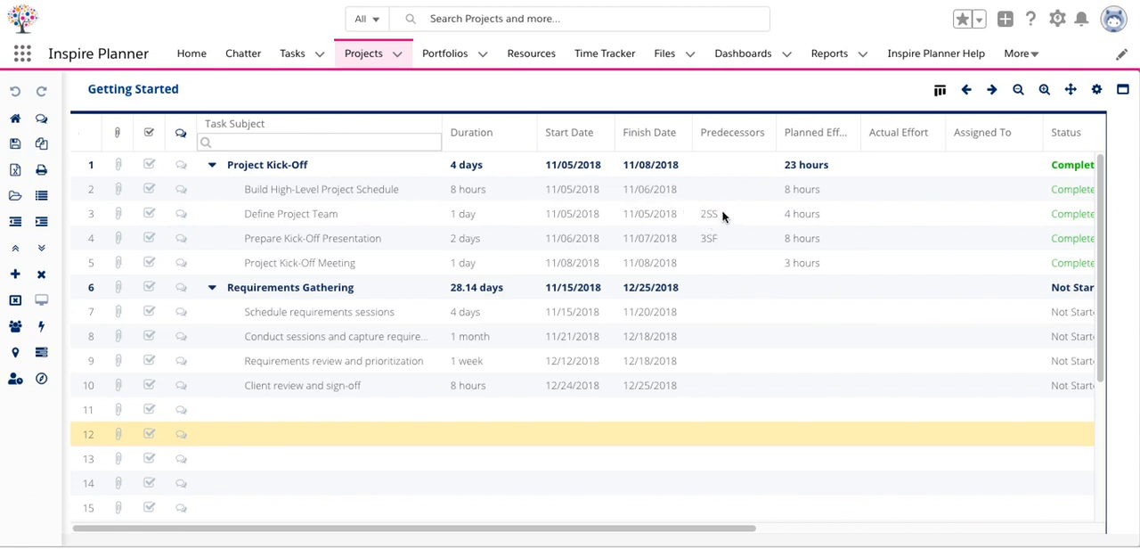
mouse_move(714, 223)
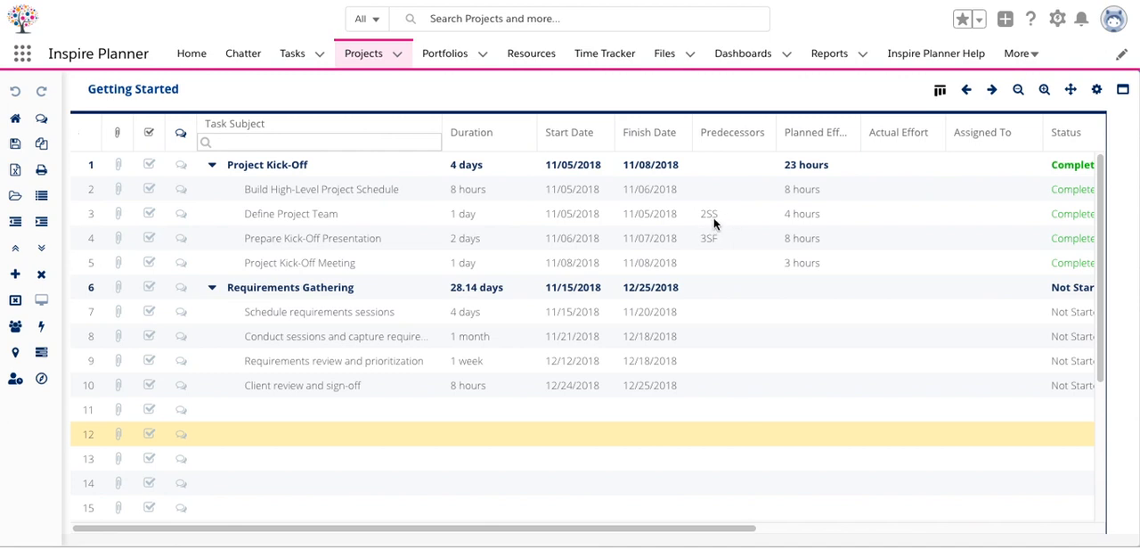
mouse_move(618, 254)
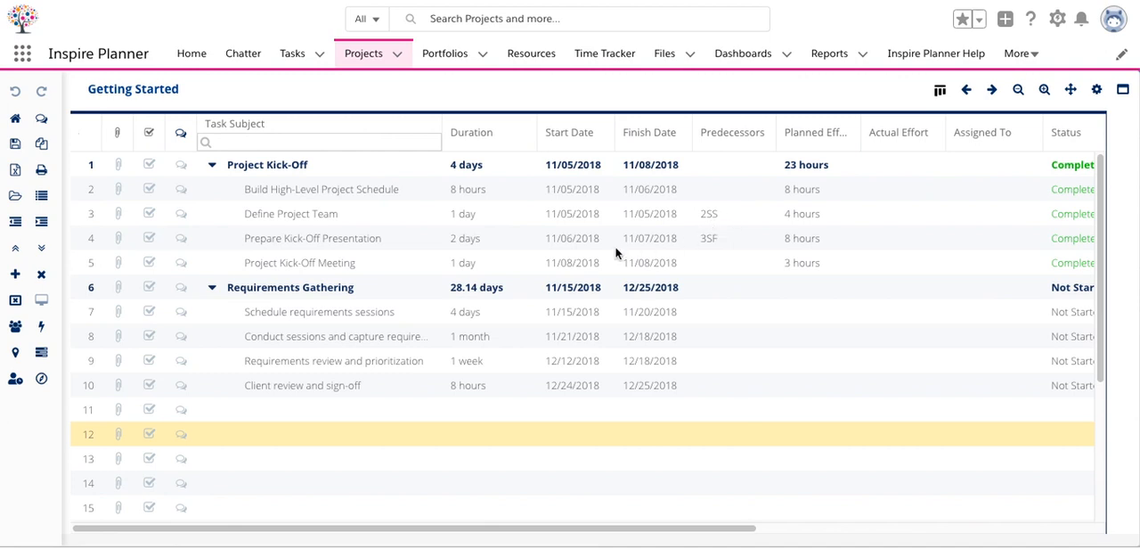
mouse_move(713, 250)
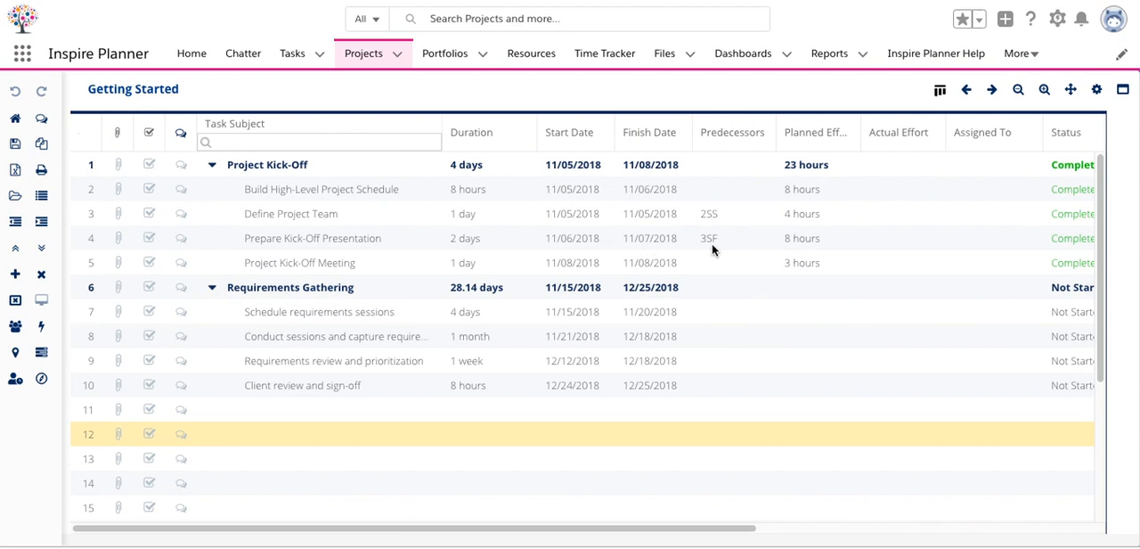
mouse_move(274, 251)
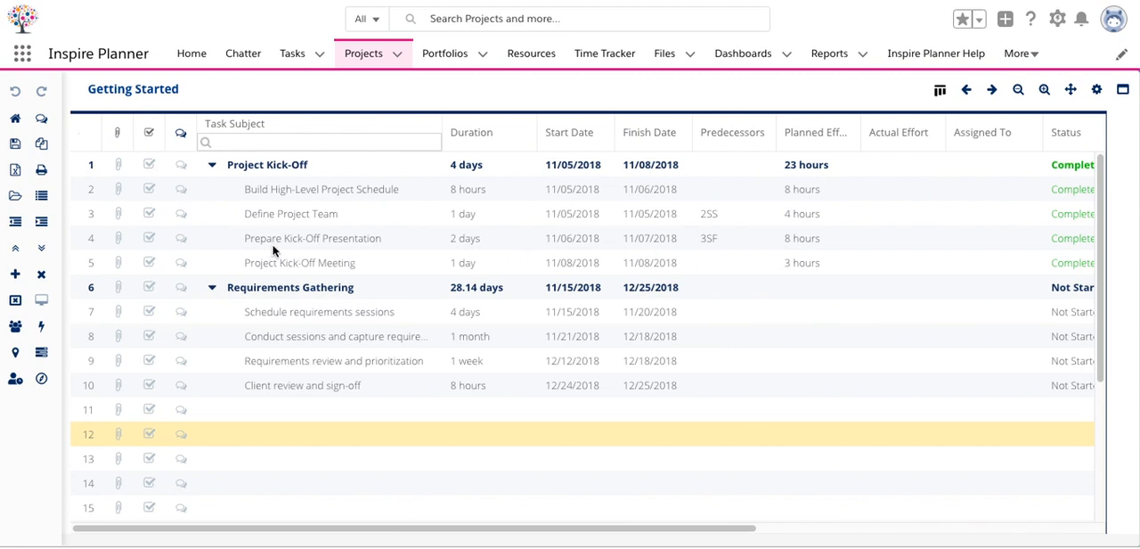
mouse_move(256, 229)
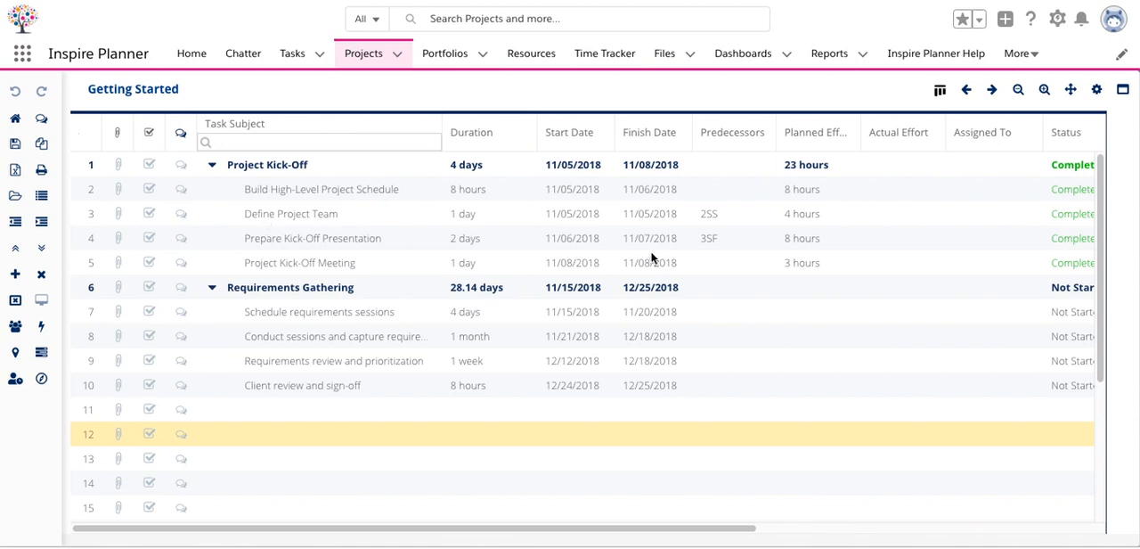
mouse_move(718, 249)
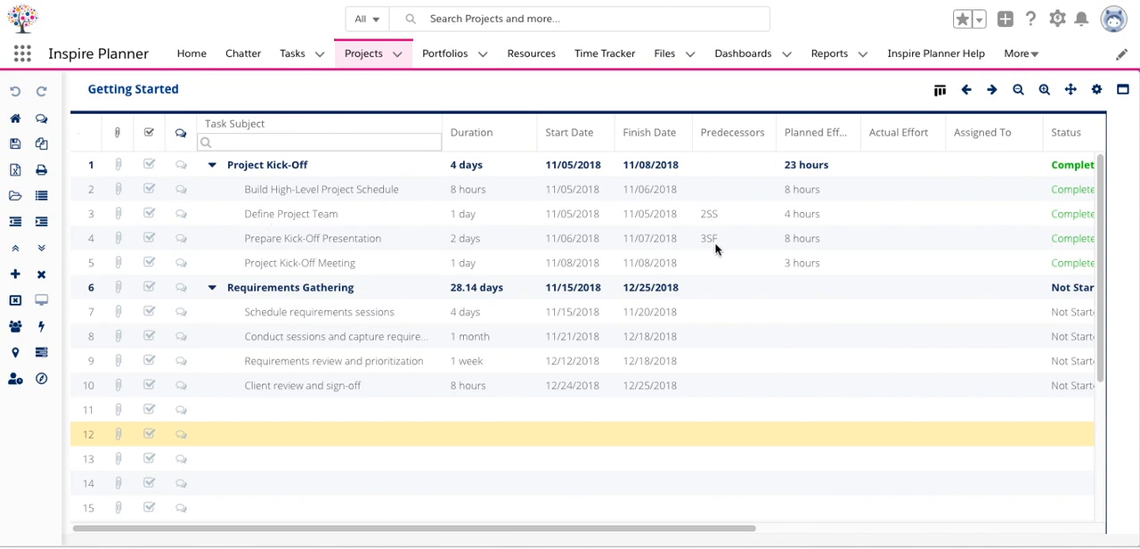
mouse_move(720, 251)
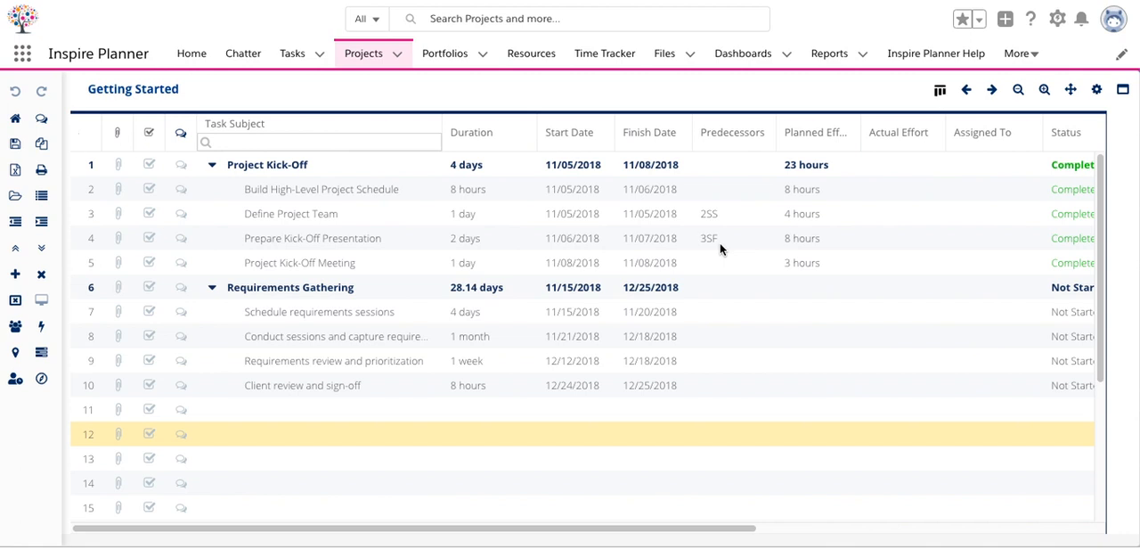
mouse_move(726, 336)
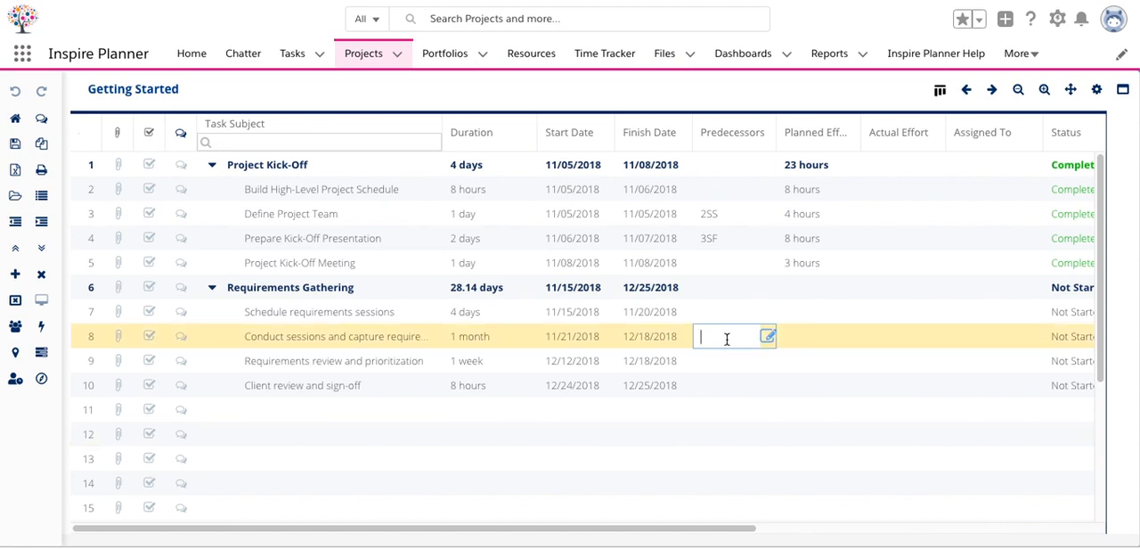
Step: Enter 7 (finish-to-start) as the predecessor of 'Conduct sessions and capture requirements'
text(7)
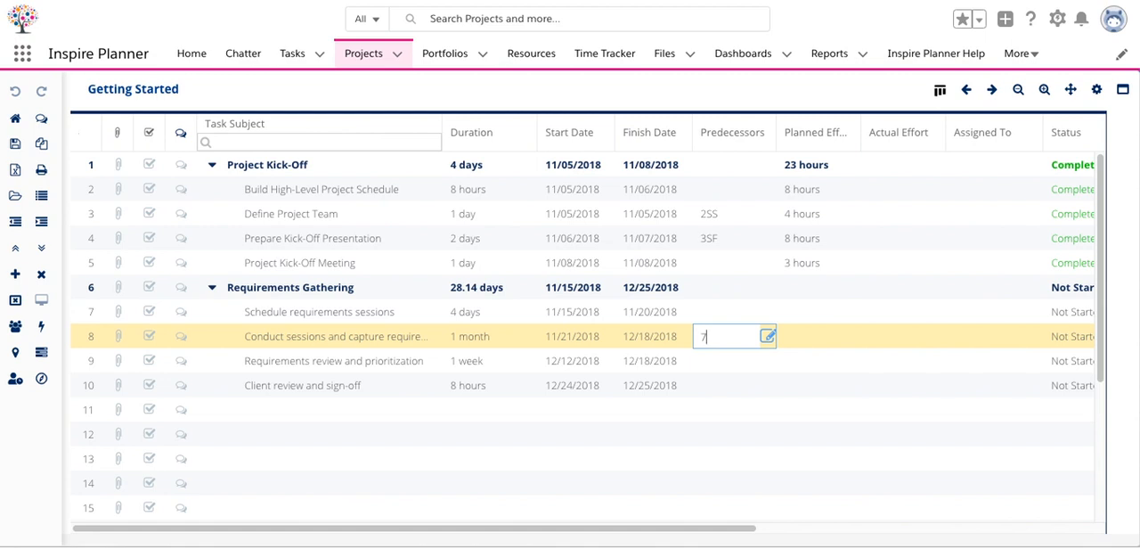
text(FS)
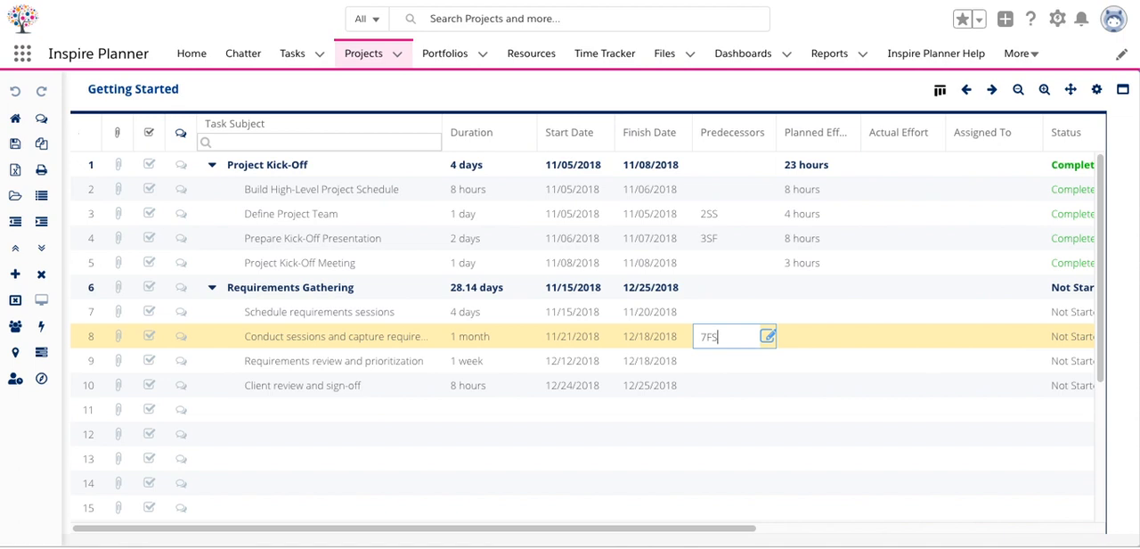
click(699, 434)
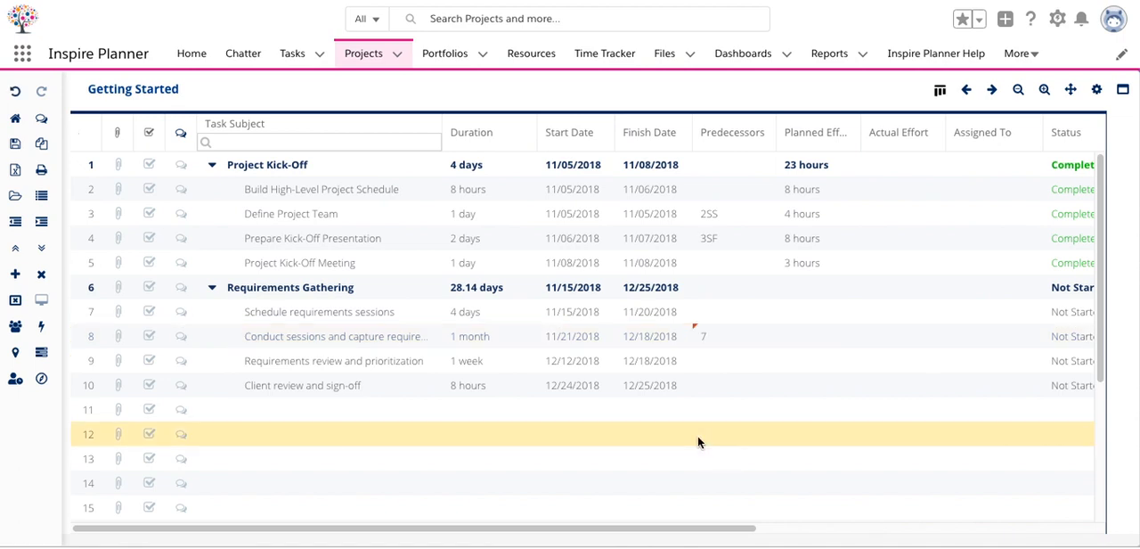
mouse_move(722, 354)
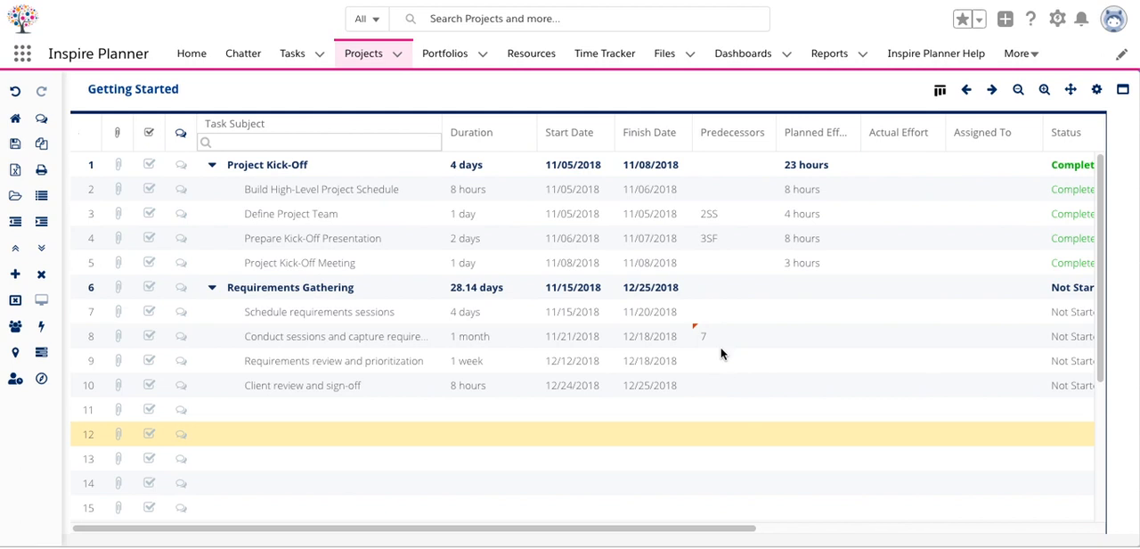
mouse_move(726, 346)
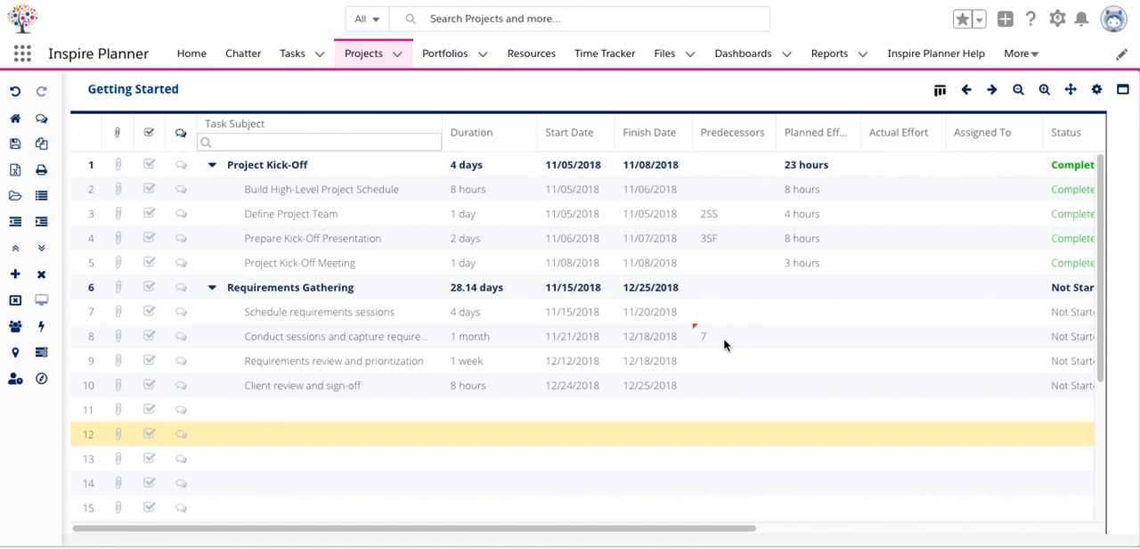
mouse_move(739, 223)
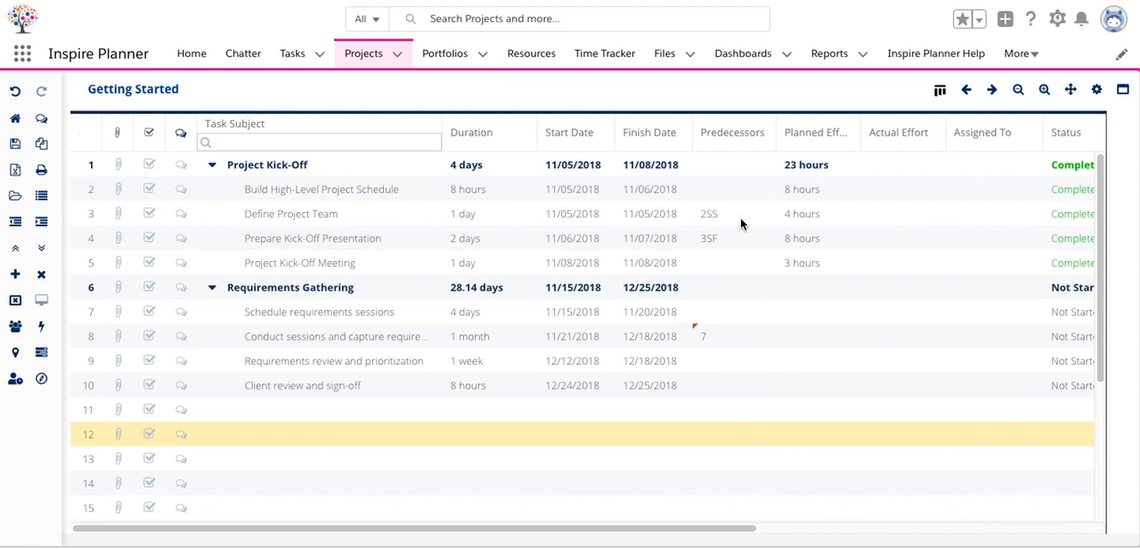
mouse_move(739, 246)
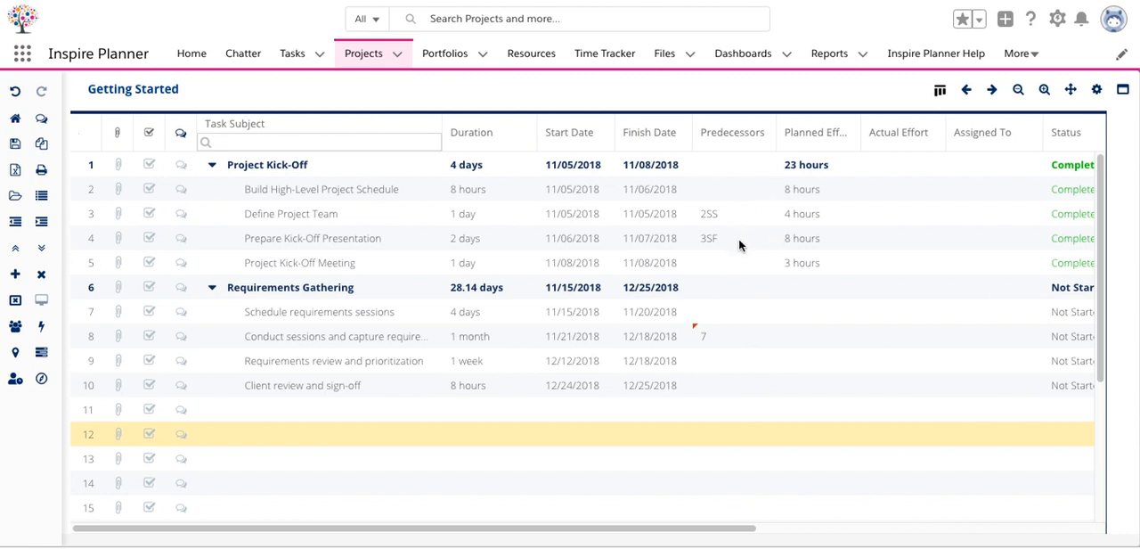
mouse_move(726, 226)
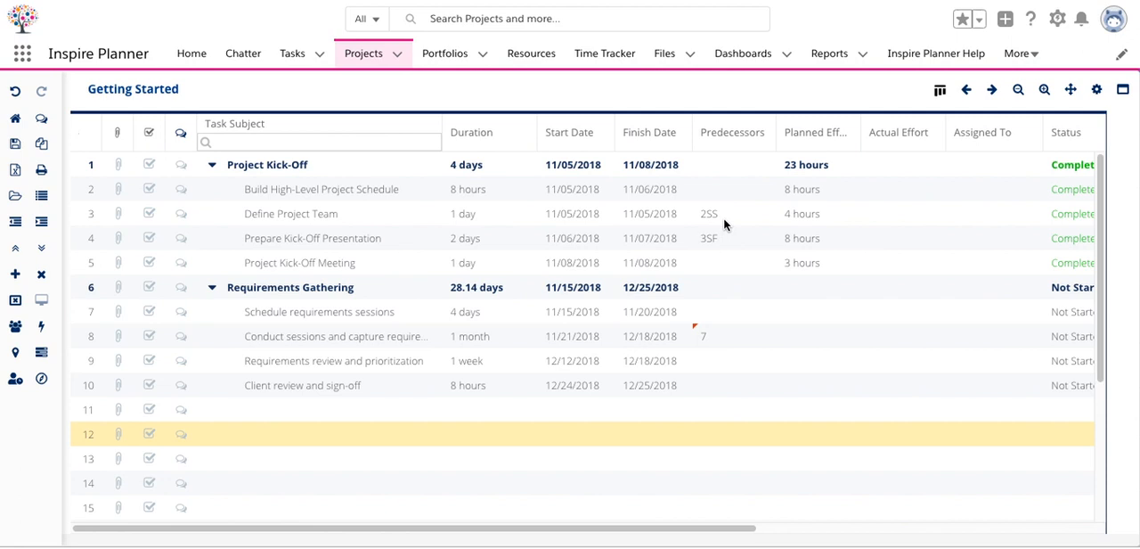
mouse_move(737, 266)
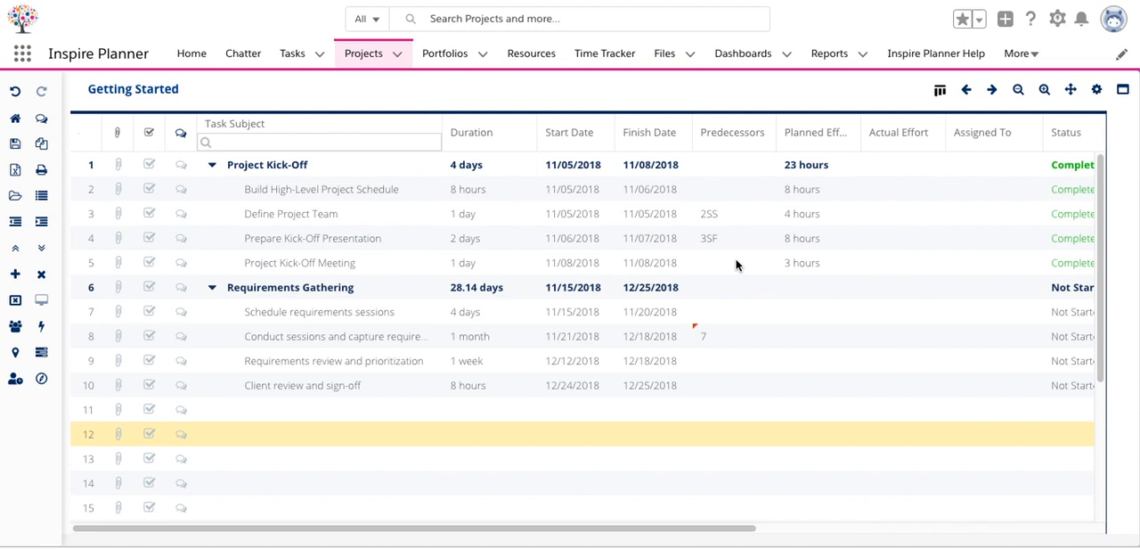
mouse_move(730, 364)
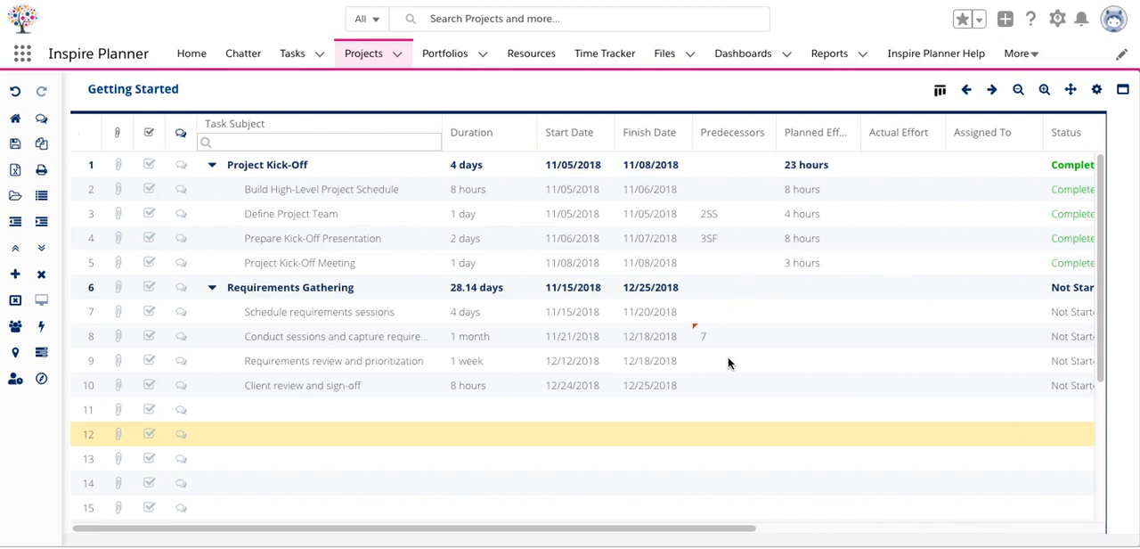
mouse_move(725, 368)
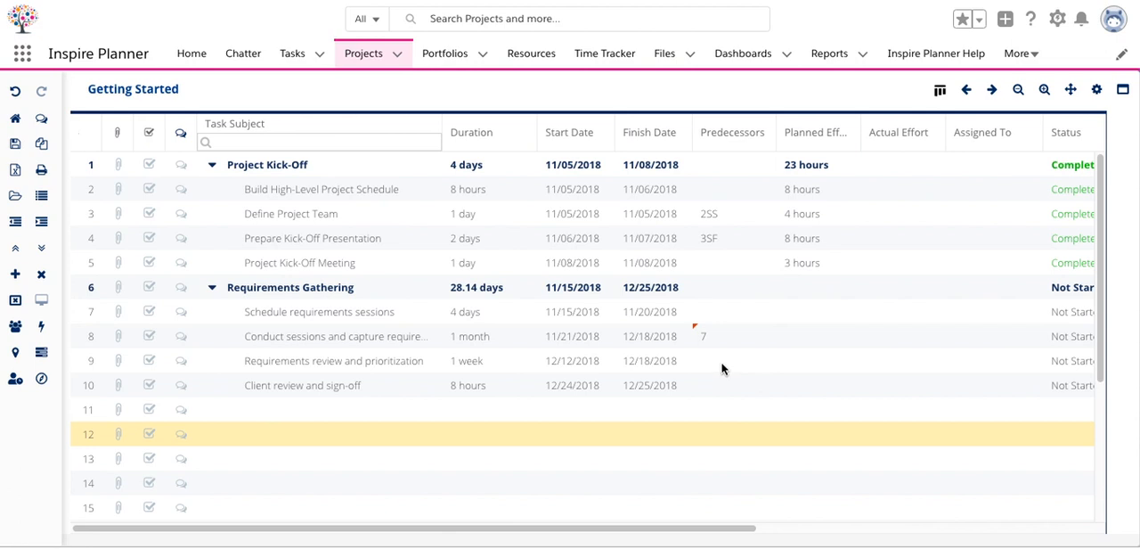
Step: Enter predecessors 7 and 8SS for 'Requirements review and prioritization' in row 9
click(732, 360)
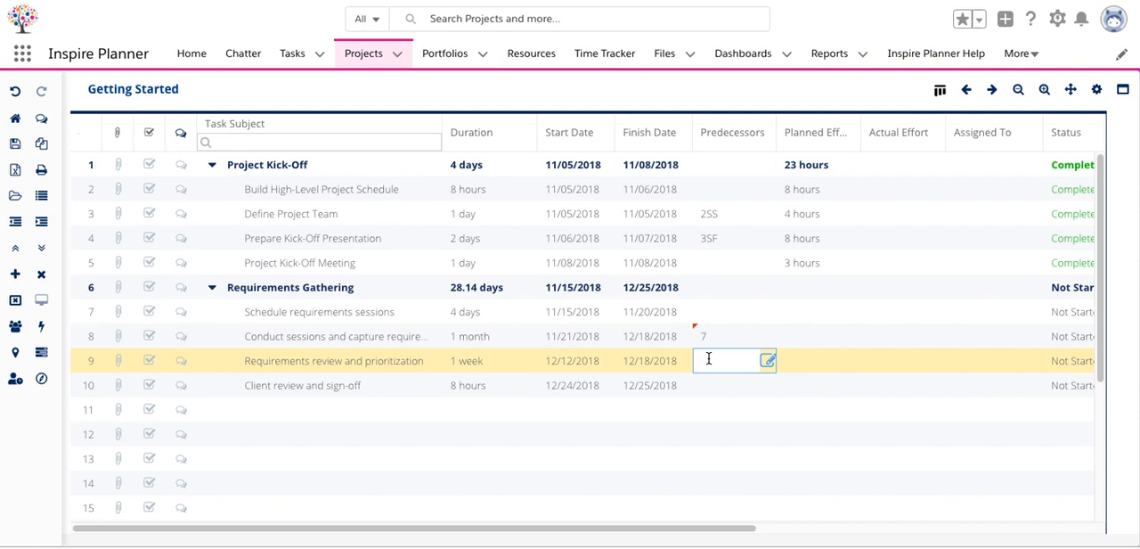
text(7)
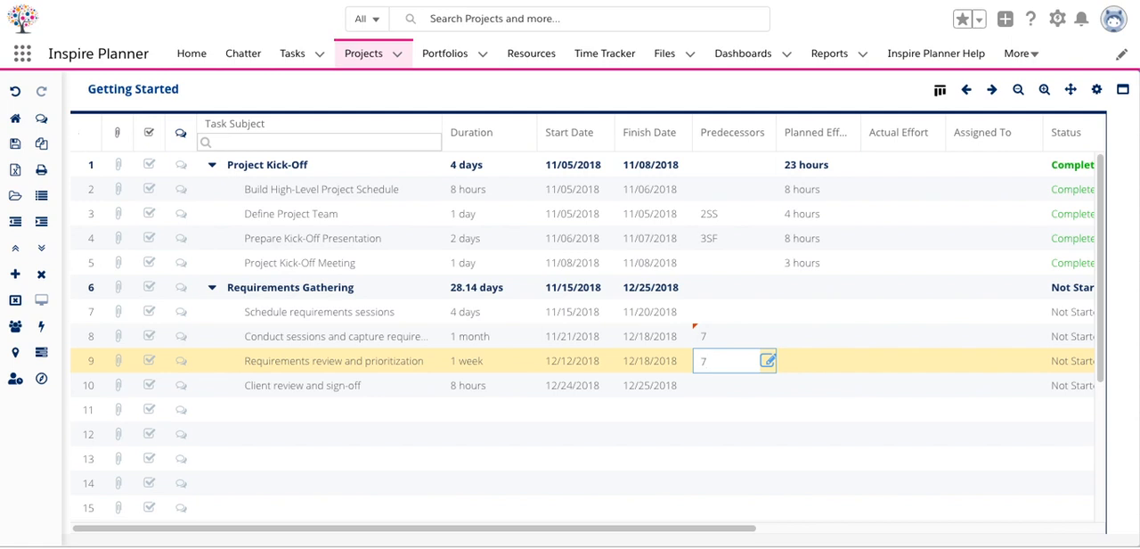
text(FS)
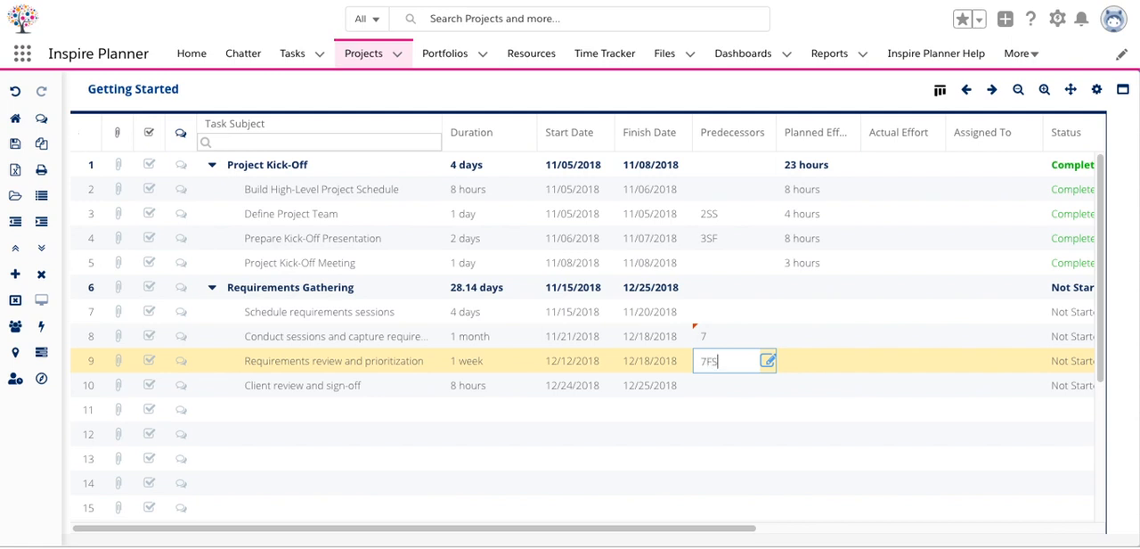
text(;)
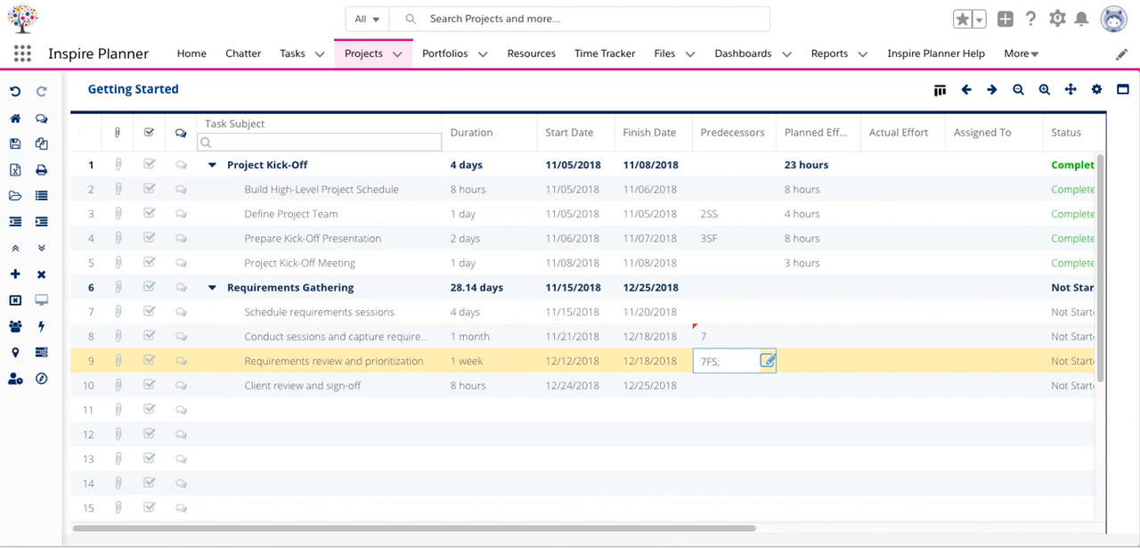
text(,8)
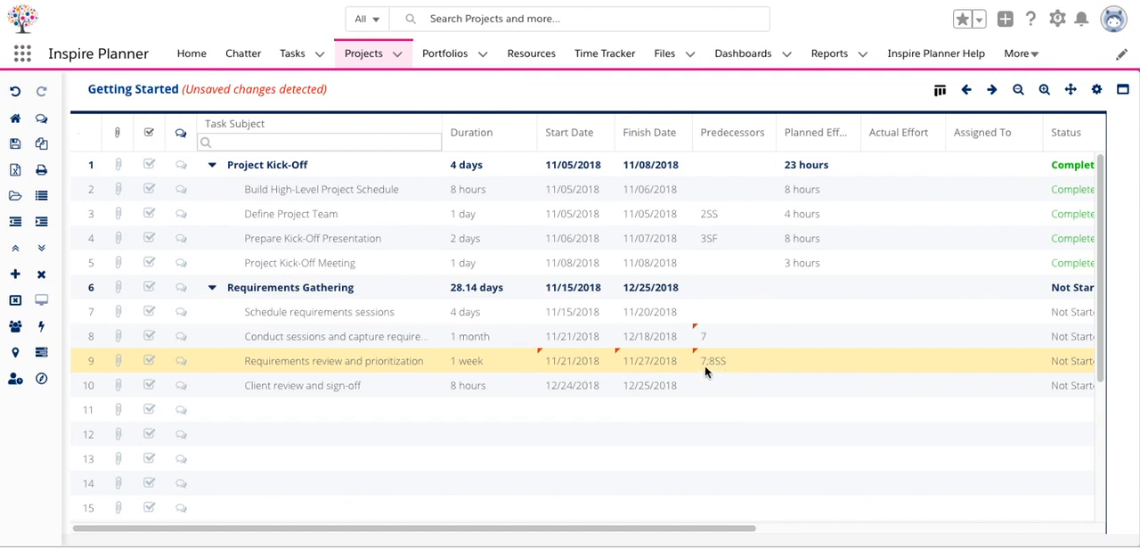
mouse_move(718, 369)
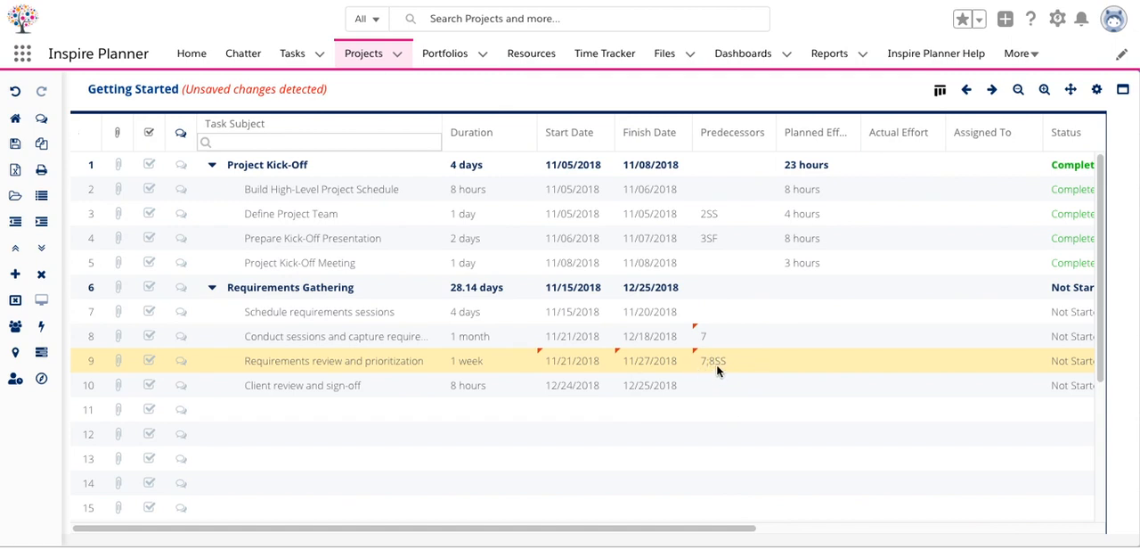
mouse_move(720, 366)
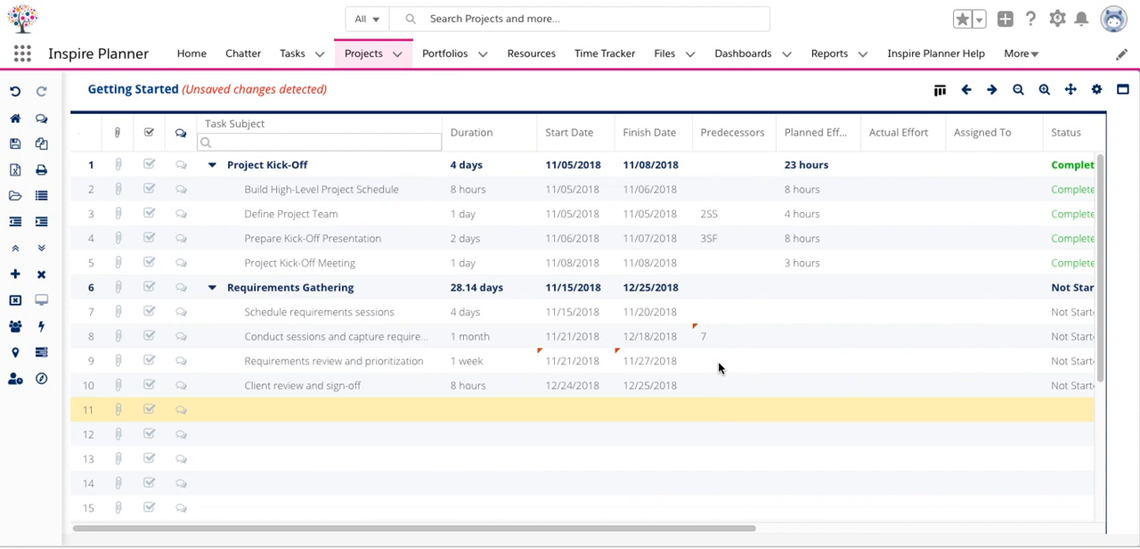
mouse_move(711, 221)
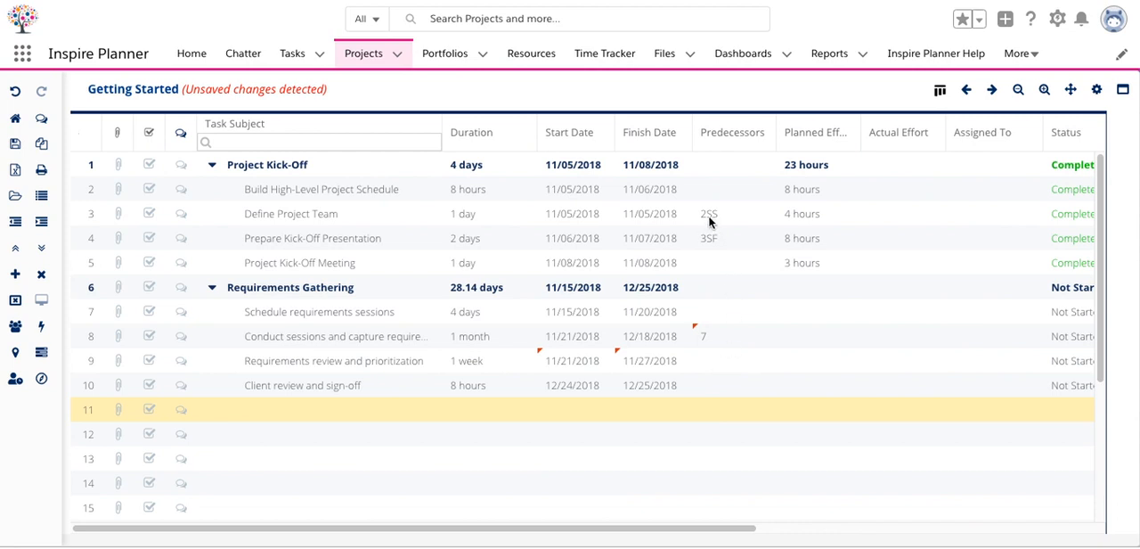
mouse_move(732, 229)
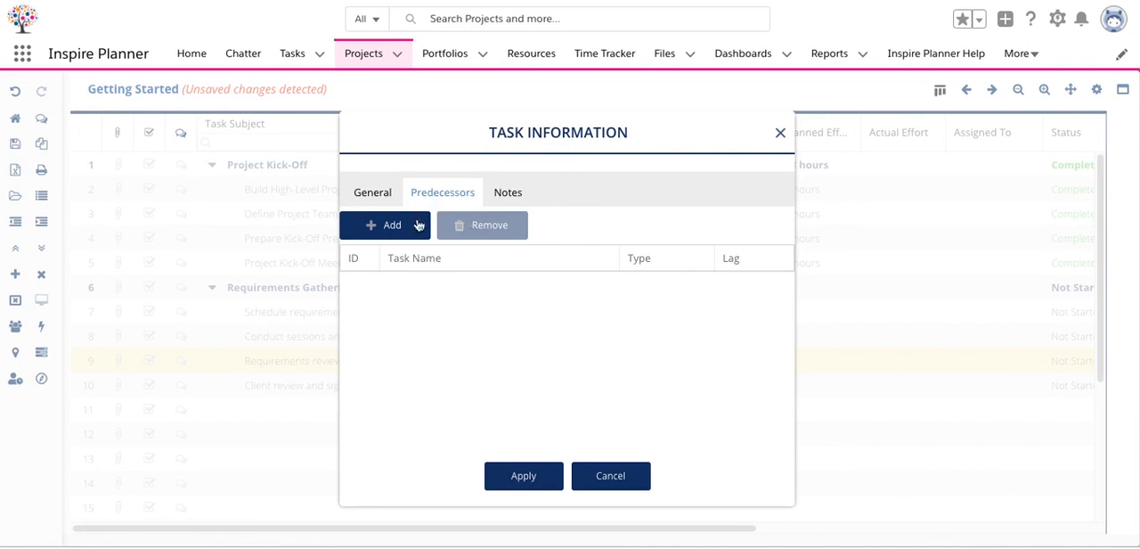
Step: Add Prepare Kick-Off Presentation as a start-to-start predecessor (4SS) and apply
click(384, 224)
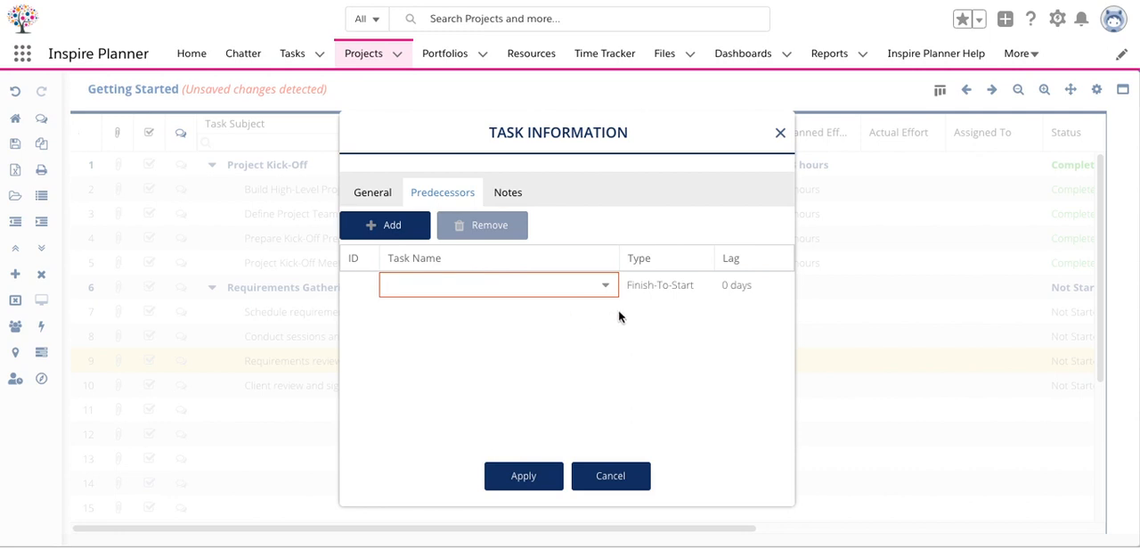
click(605, 285)
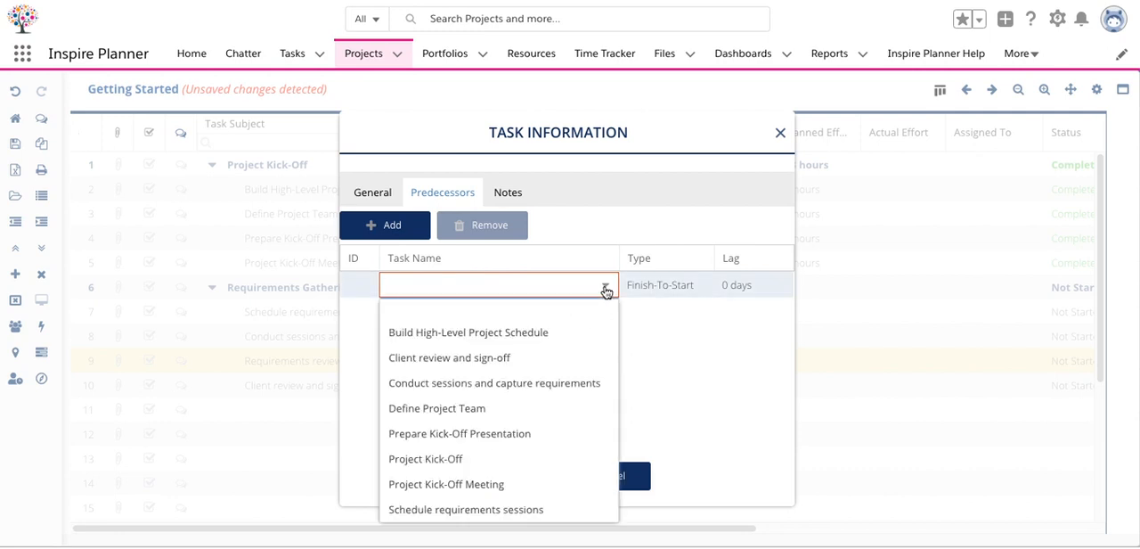
mouse_move(607, 293)
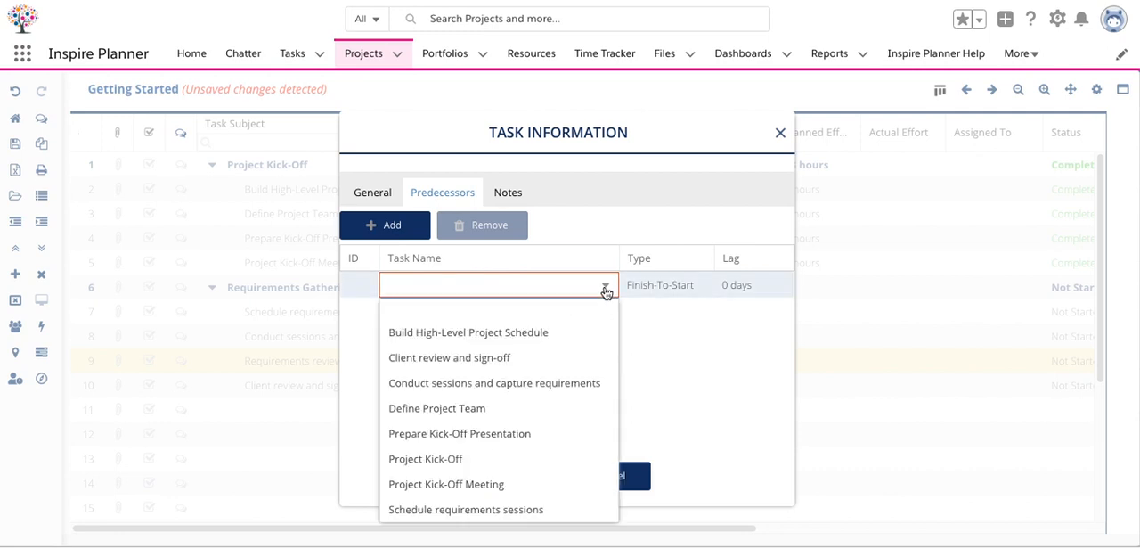
mouse_move(583, 433)
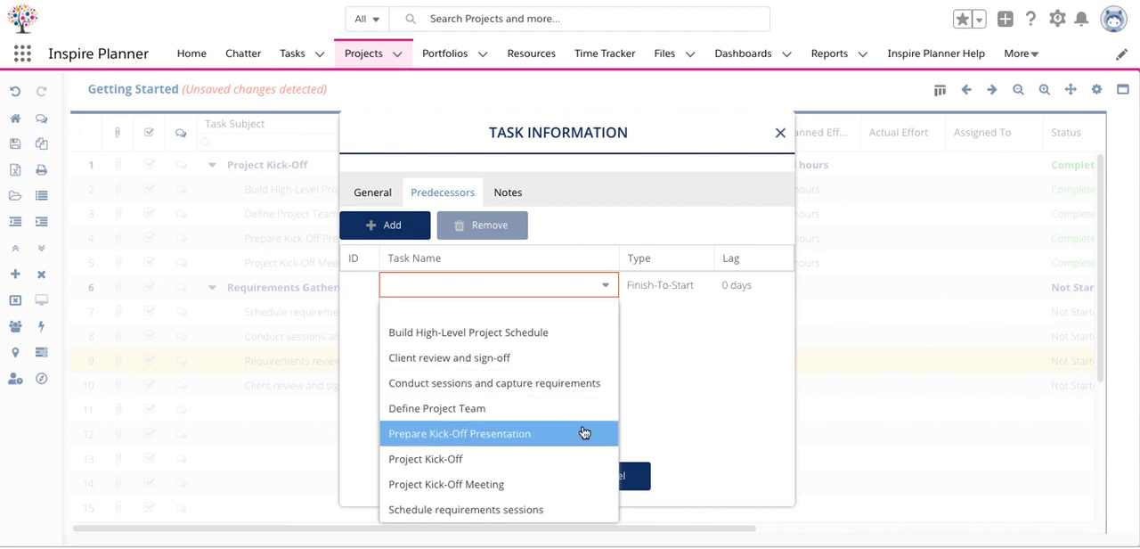
click(459, 433)
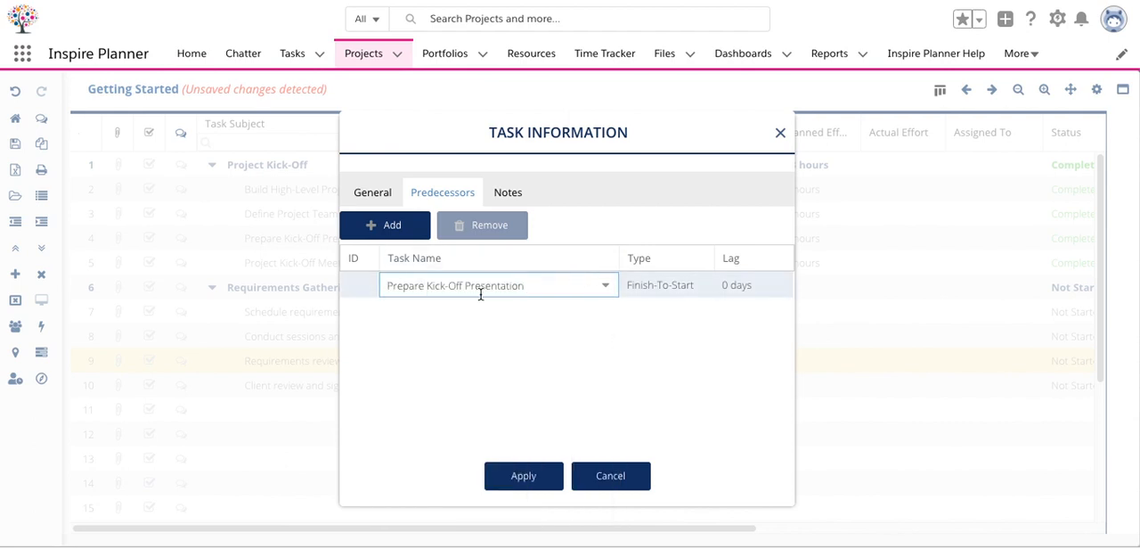
mouse_move(662, 295)
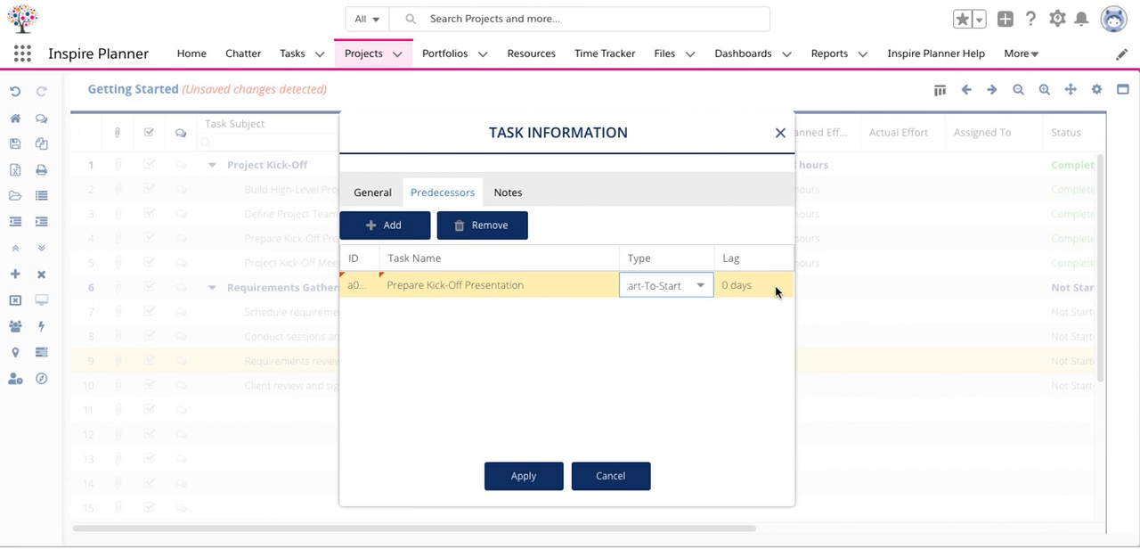
mouse_move(561, 496)
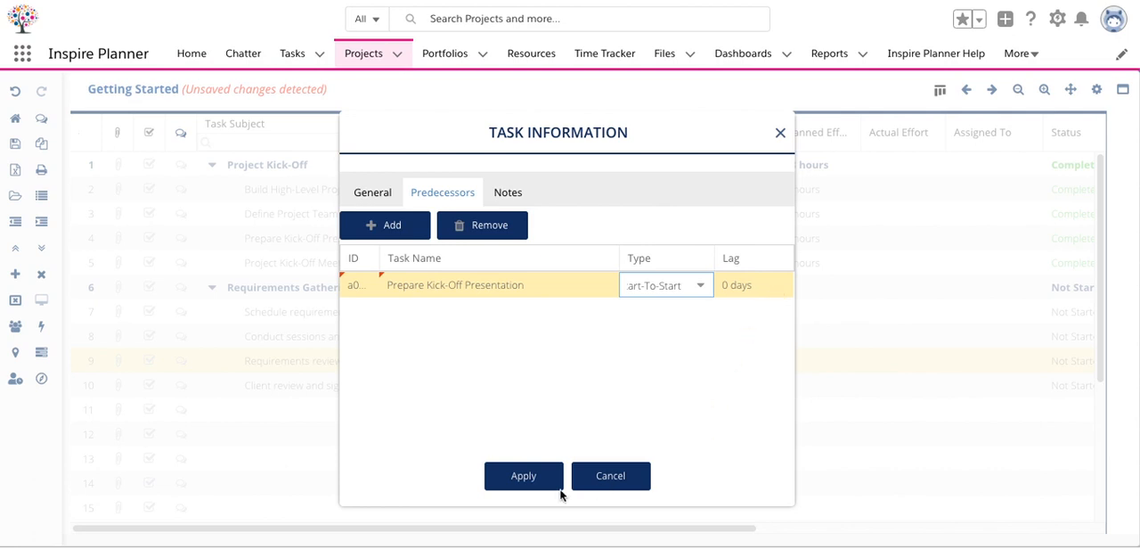
click(523, 475)
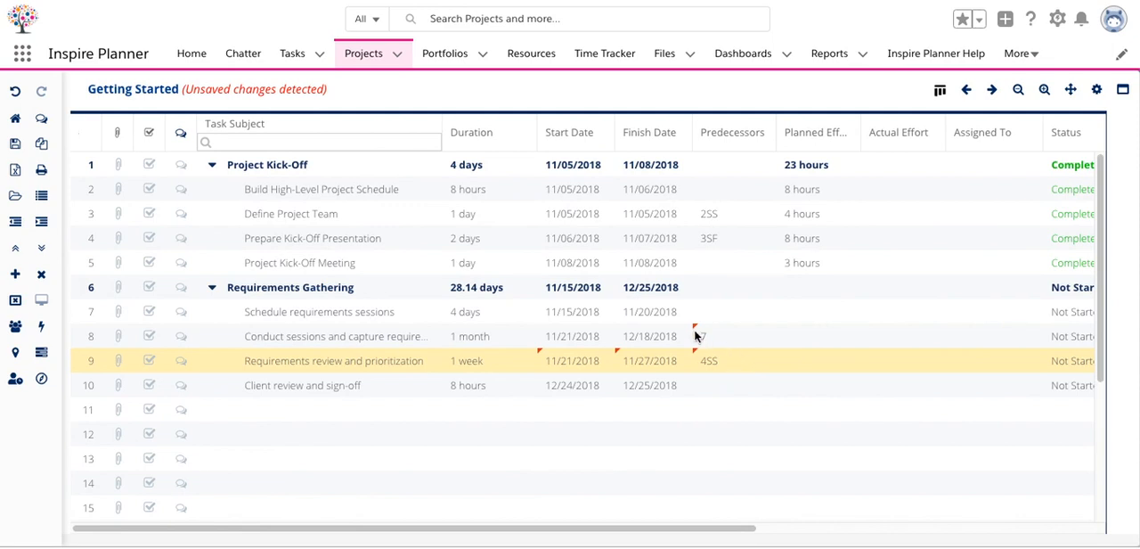
mouse_move(699, 331)
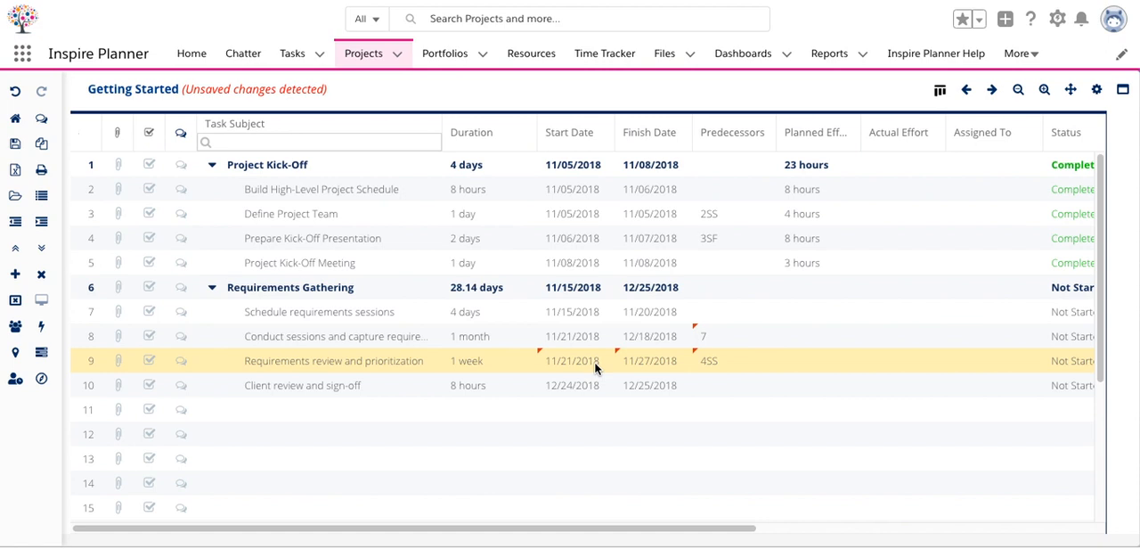
mouse_move(592, 368)
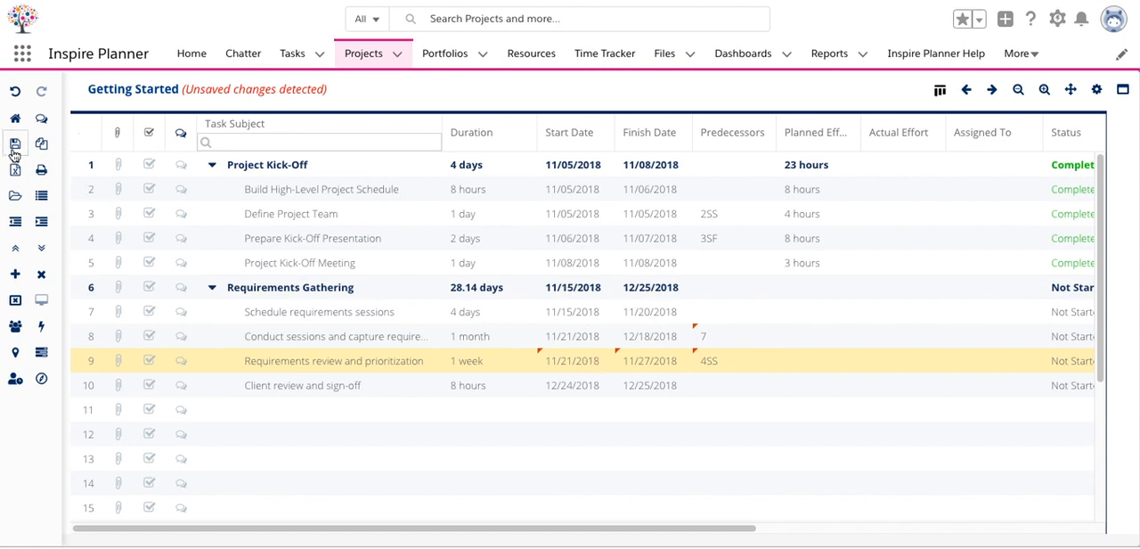
mouse_move(14, 143)
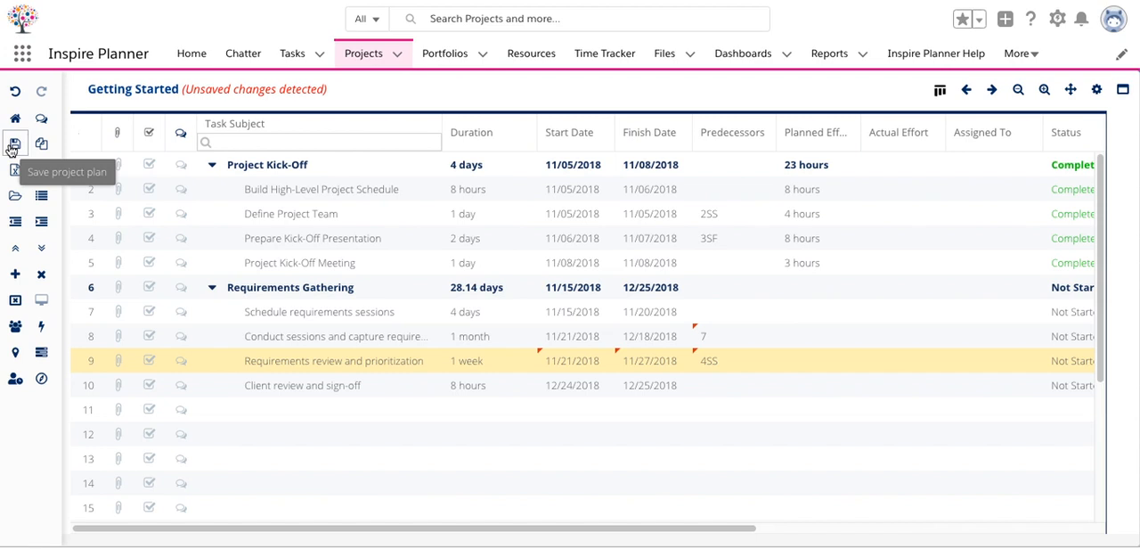